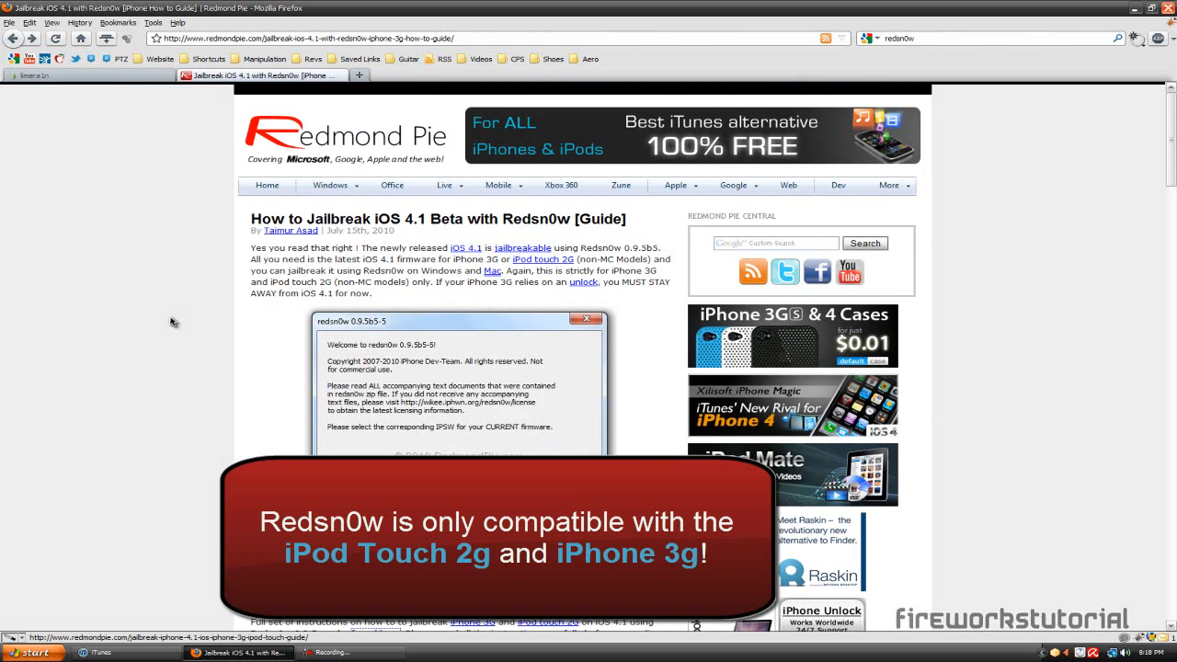
# Scroll the Redmond Pie Redsn0w article down past the screenshot to its download links
pyautogui.scroll(-3)
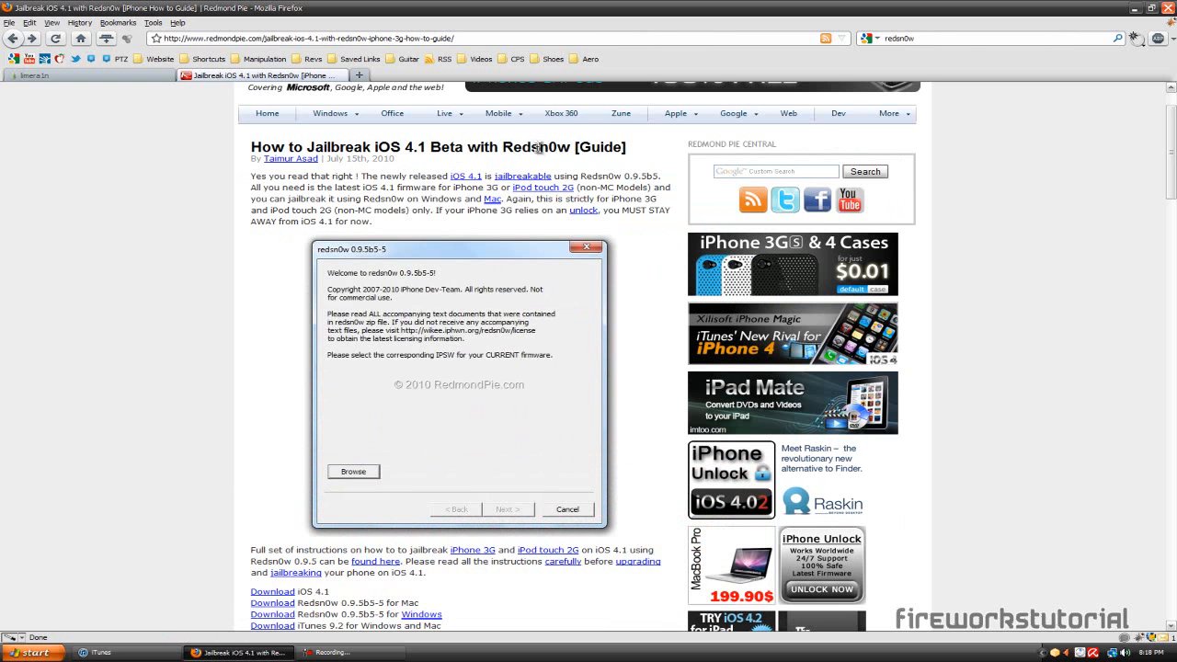
pyautogui.scroll(-3)
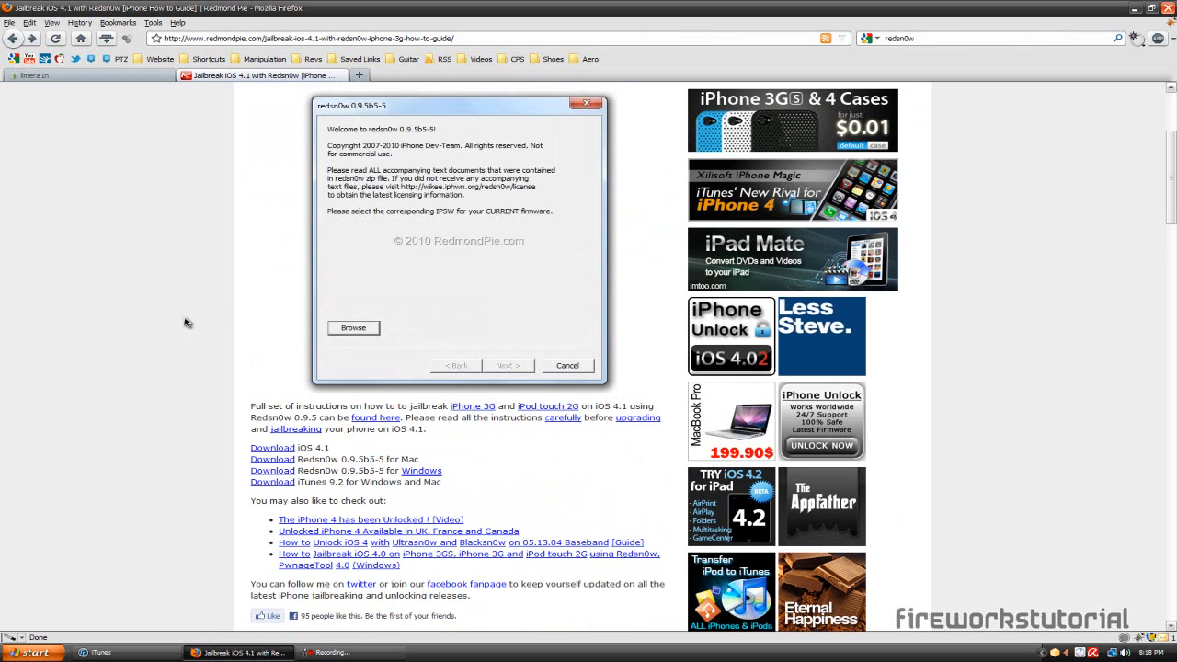
pyautogui.moveTo(442, 478)
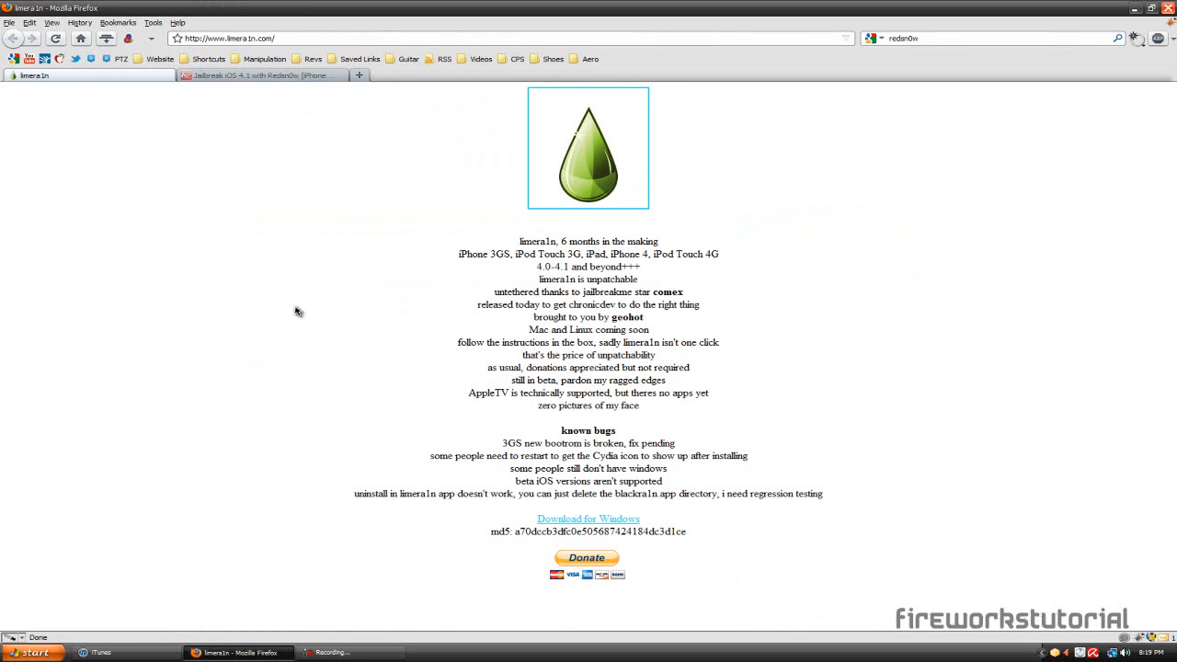
pyautogui.moveTo(331, 316)
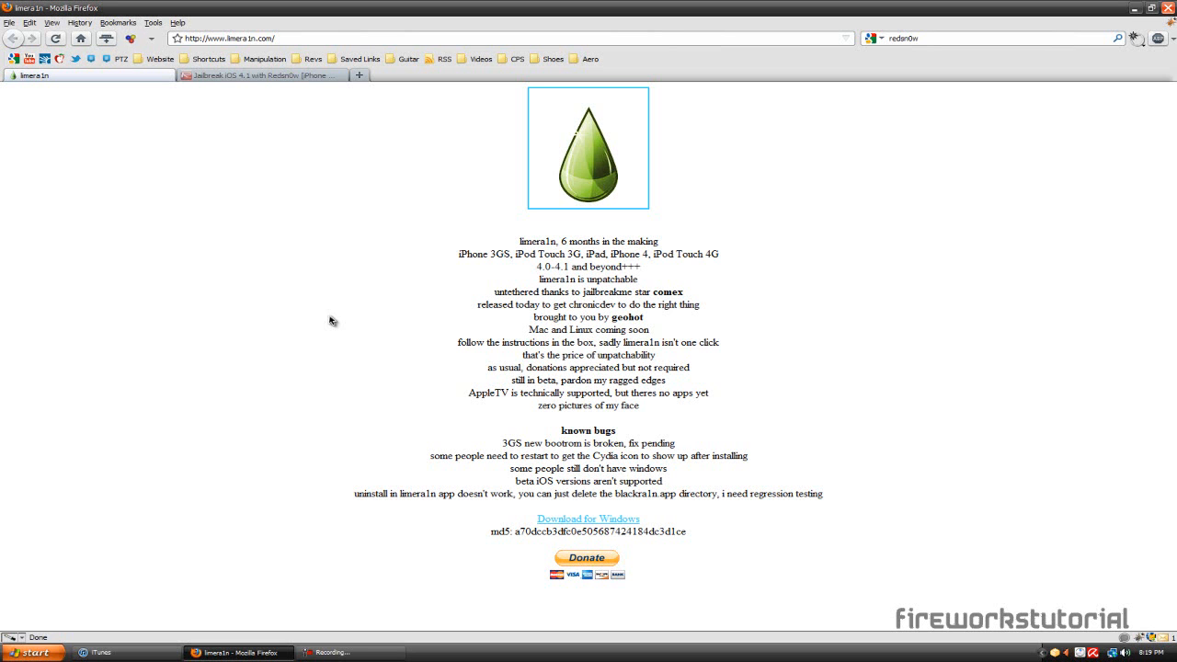
pyautogui.moveTo(342, 348)
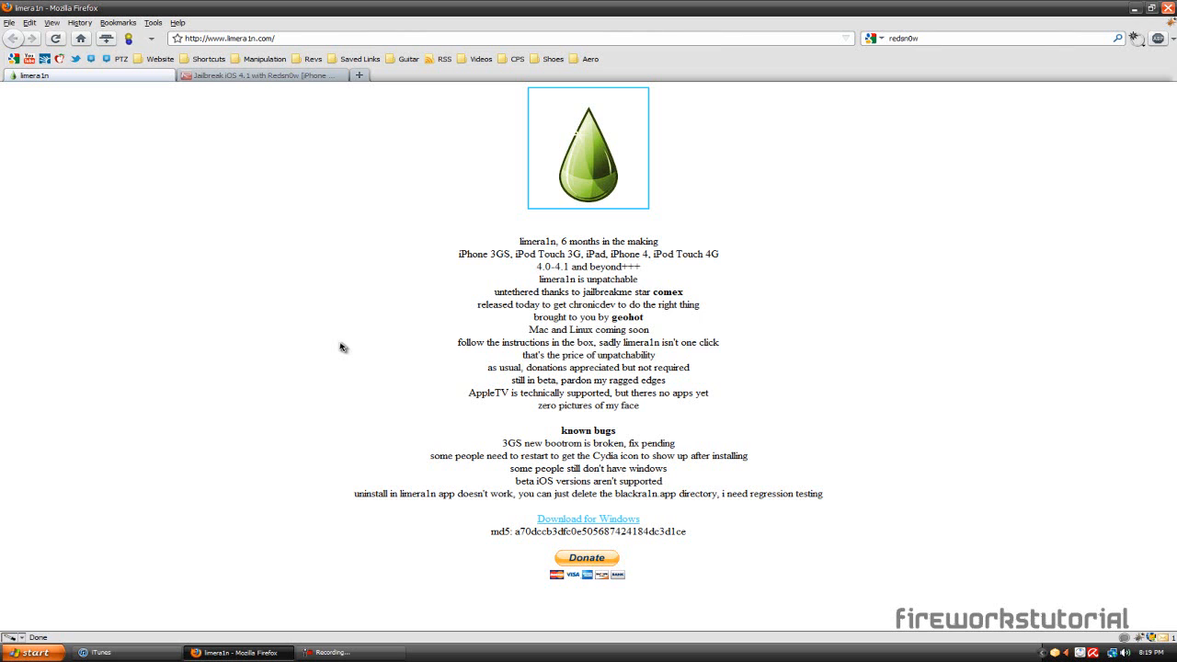
pyautogui.moveTo(287, 616)
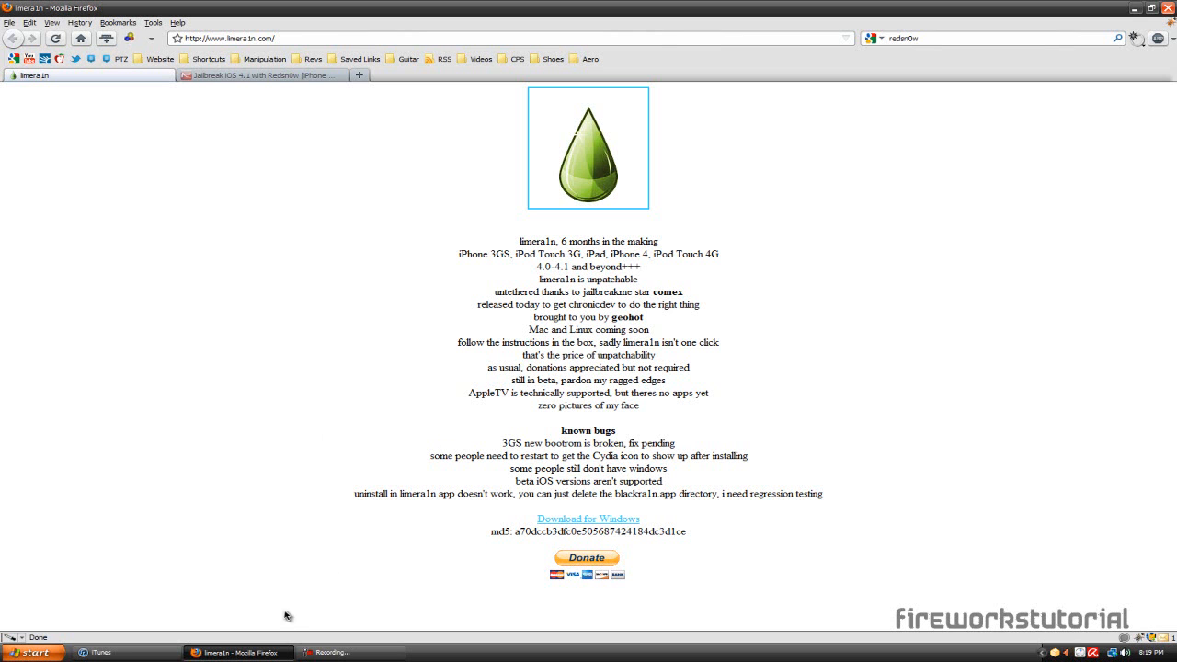
pyautogui.moveTo(412, 577)
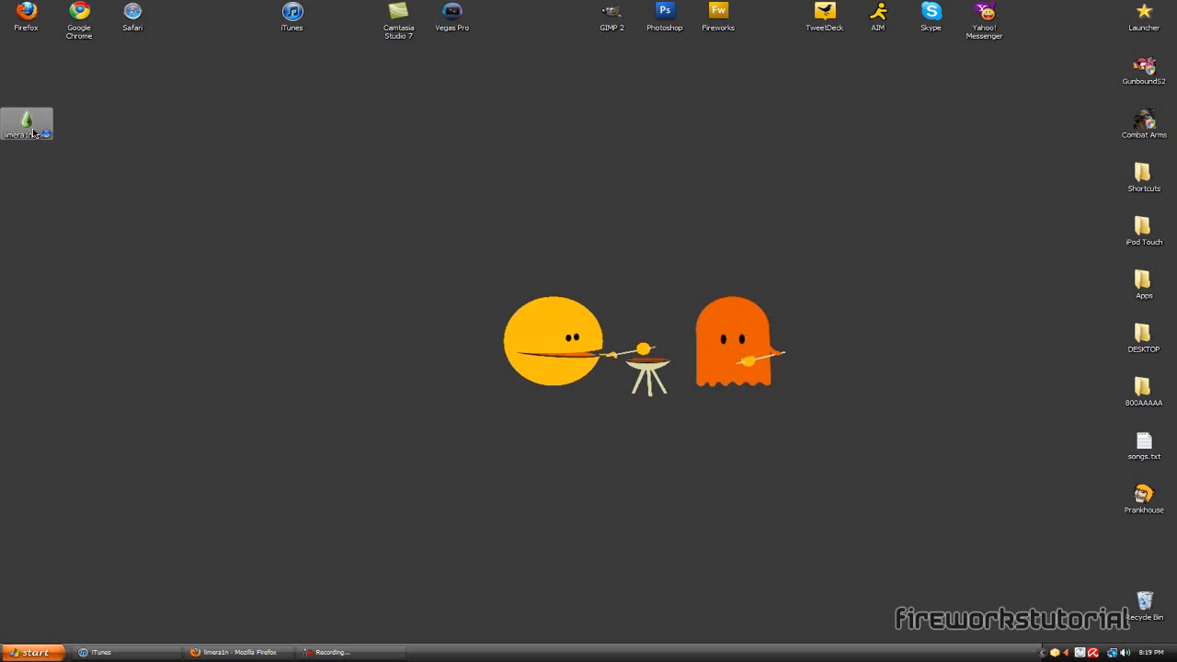
pyautogui.doubleClick(25, 122)
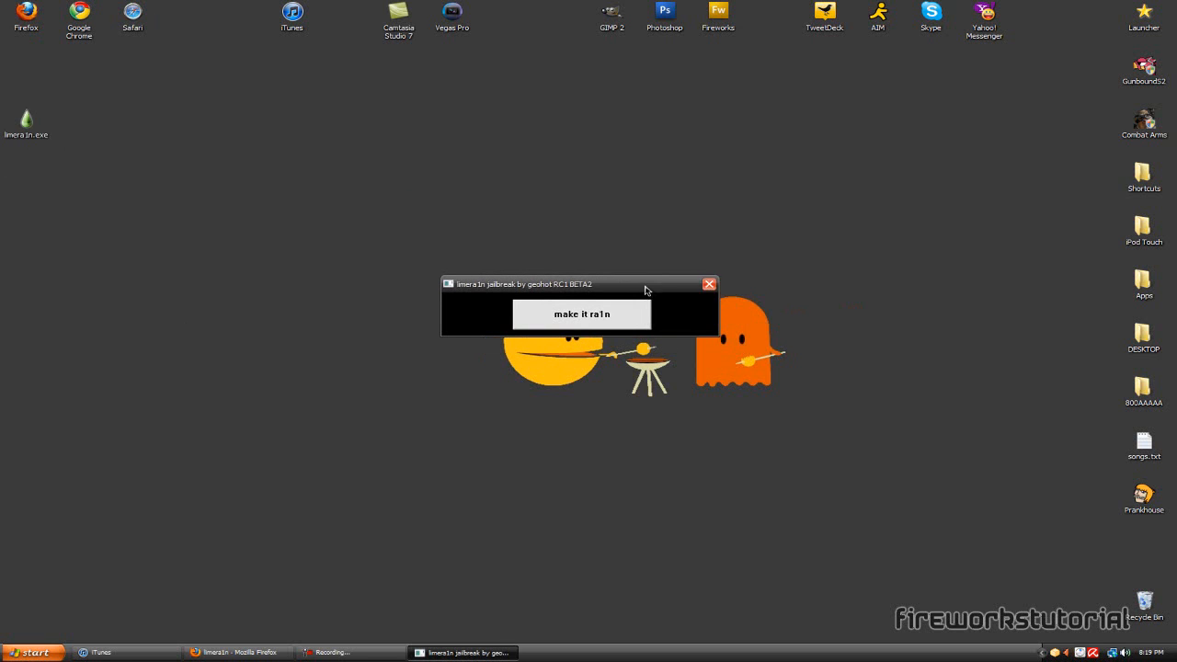
pyautogui.moveTo(579, 283); pyautogui.dragTo(555, 261)
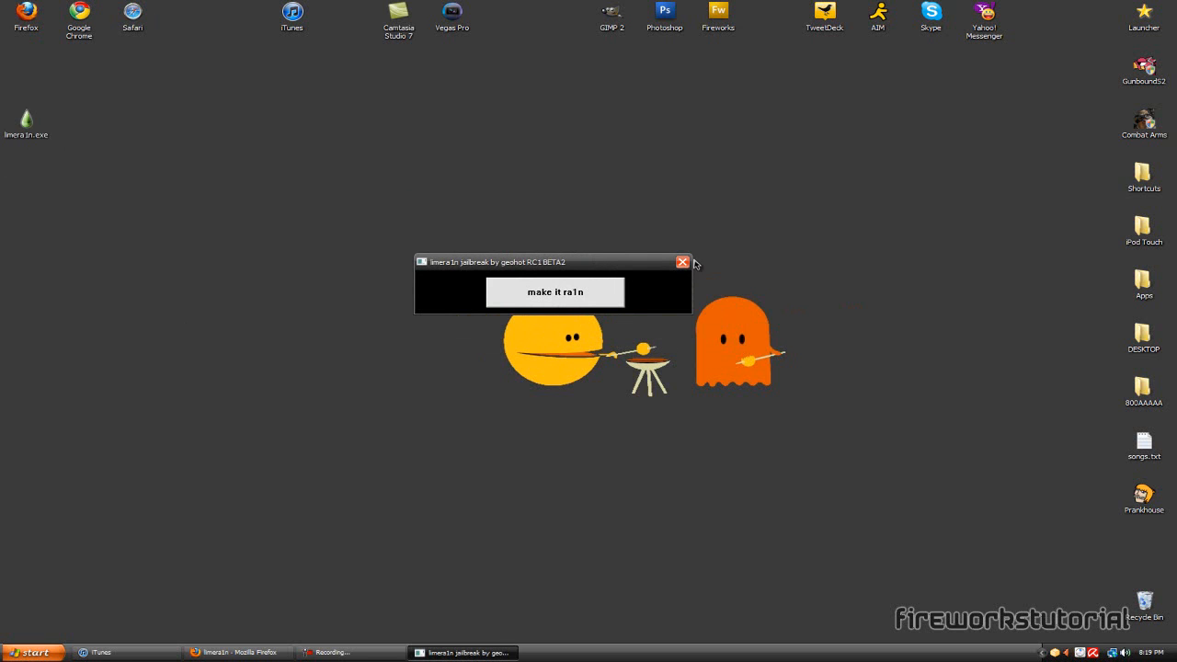
pyautogui.moveTo(684, 264)
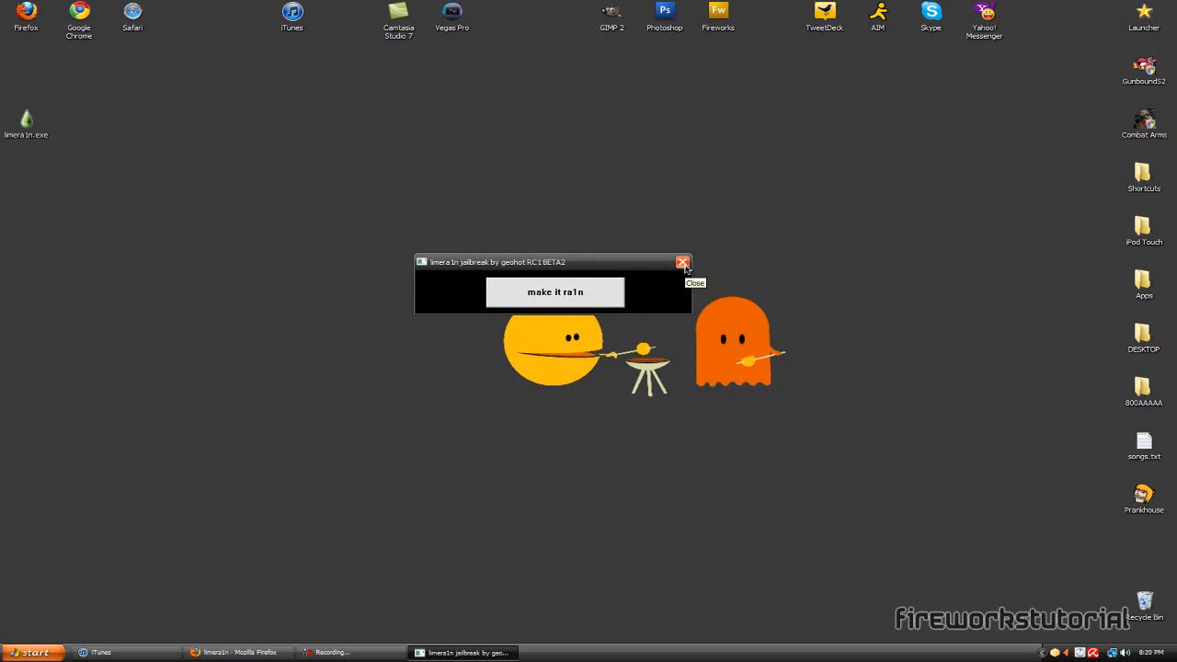
pyautogui.click(682, 263)
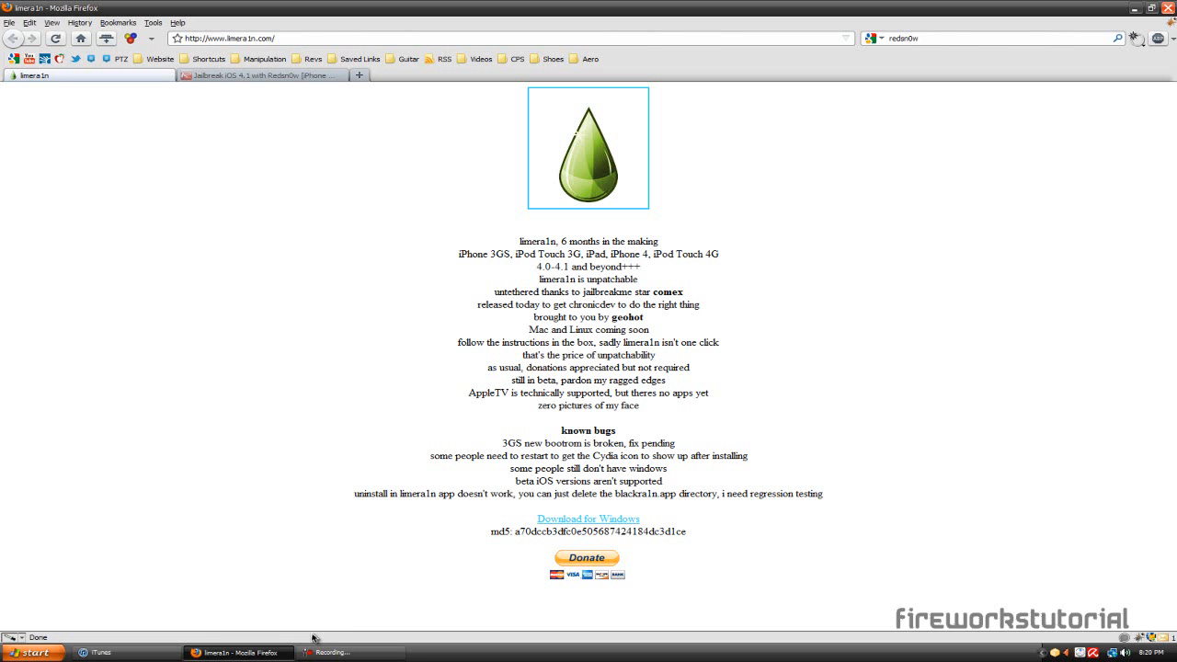
pyautogui.moveTo(337, 265)
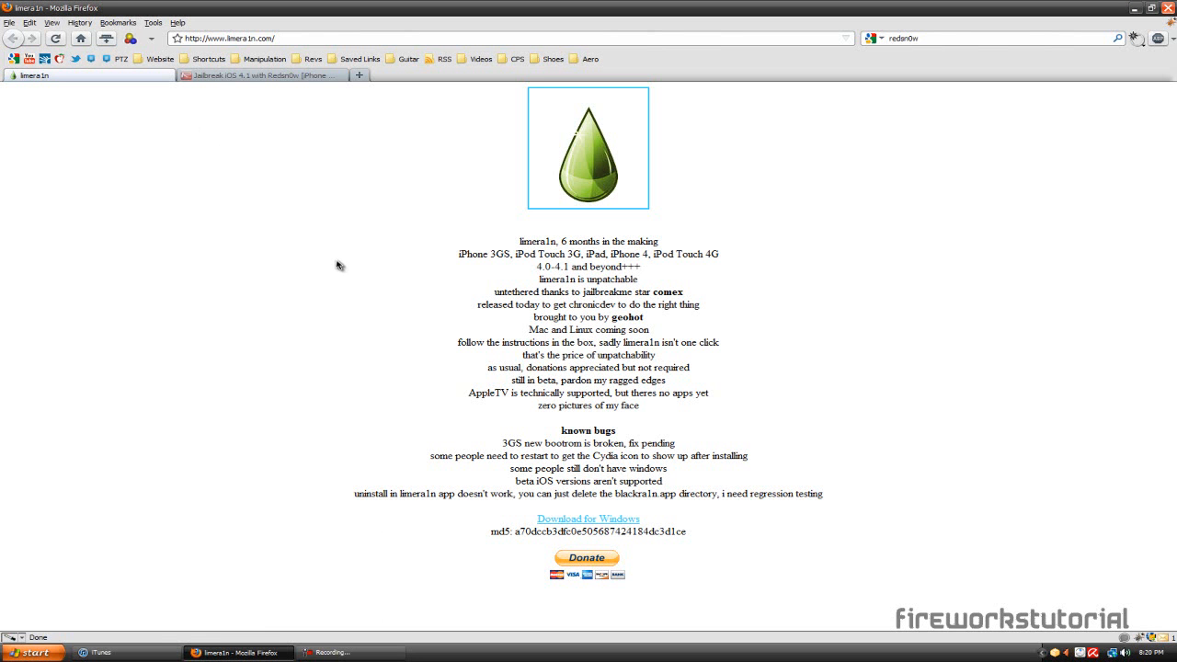